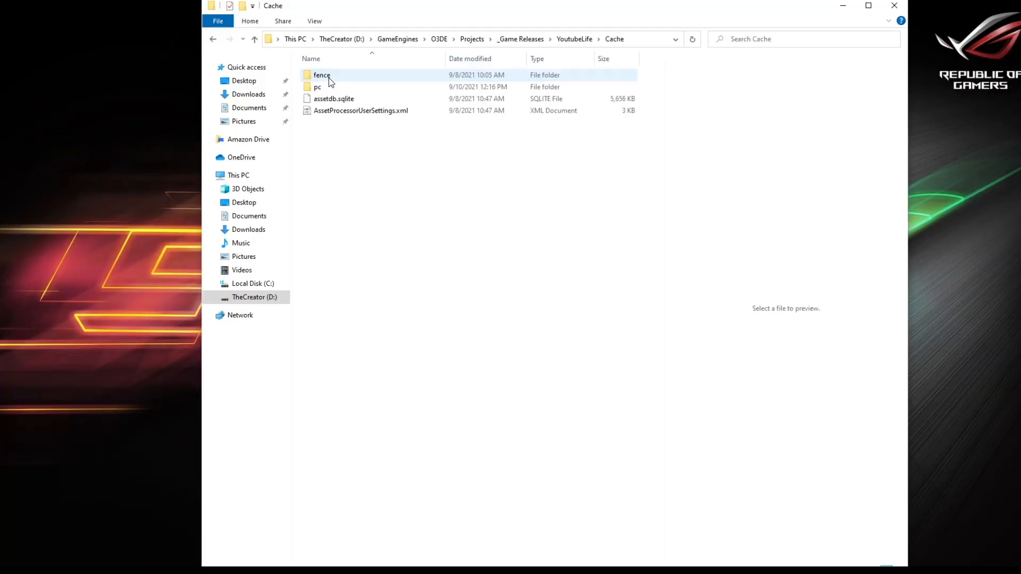
Step: Select autoexec.cfg and the release bootstrap setreg in pc and copy them into Cache
double_click(318, 87)
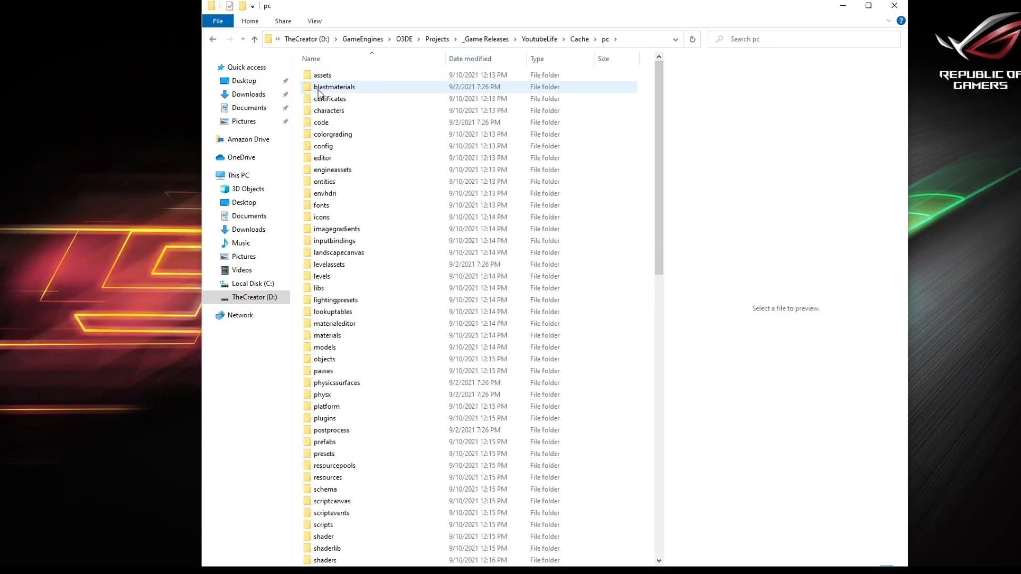
mouse_move(349, 178)
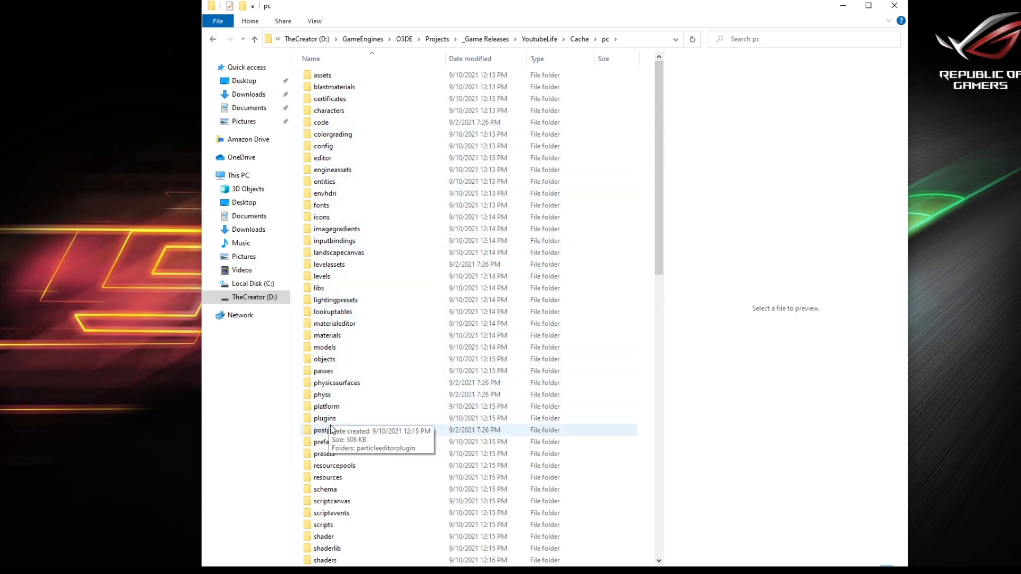
scroll(down, 3)
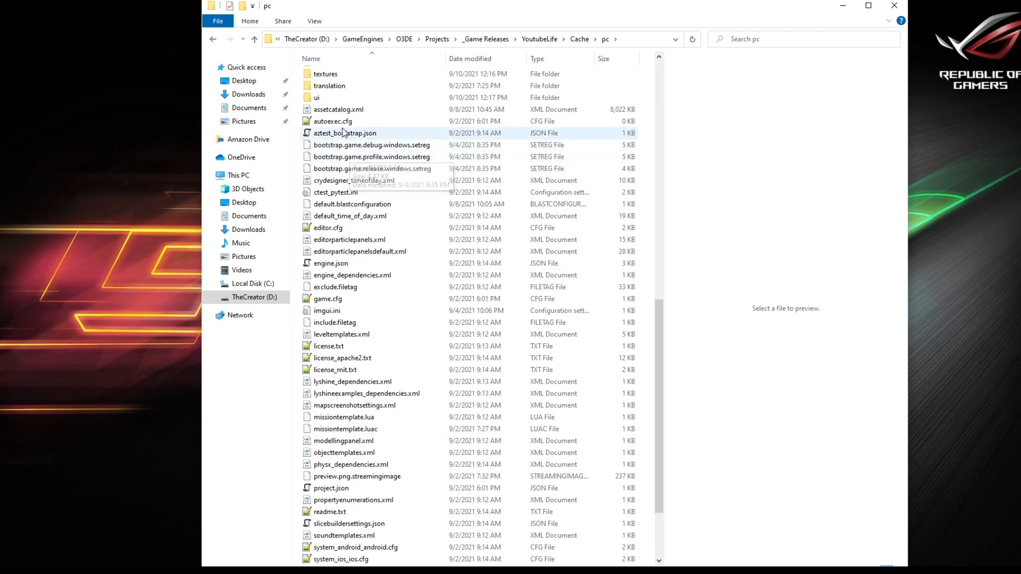
click(332, 121)
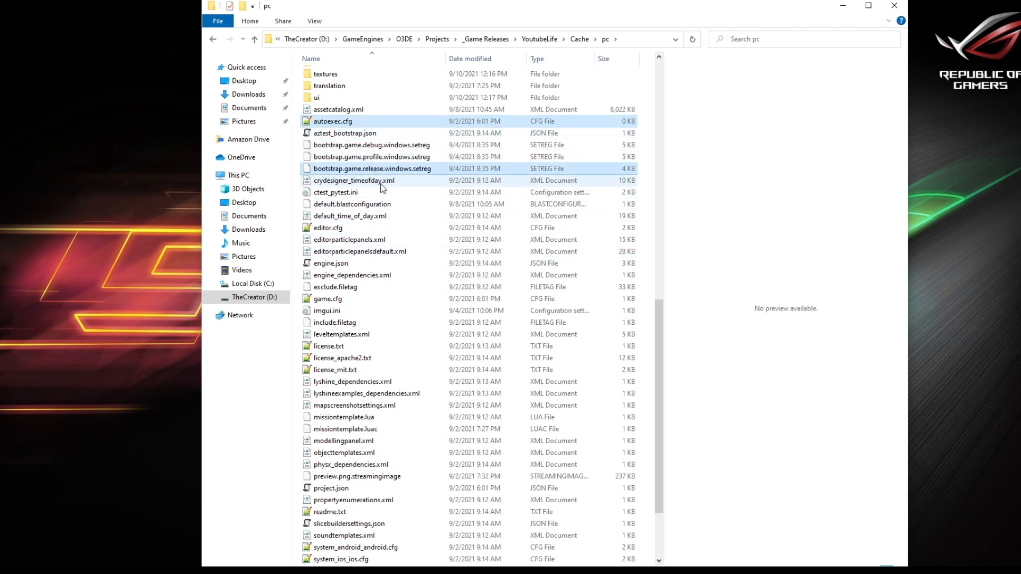
mouse_move(410, 330)
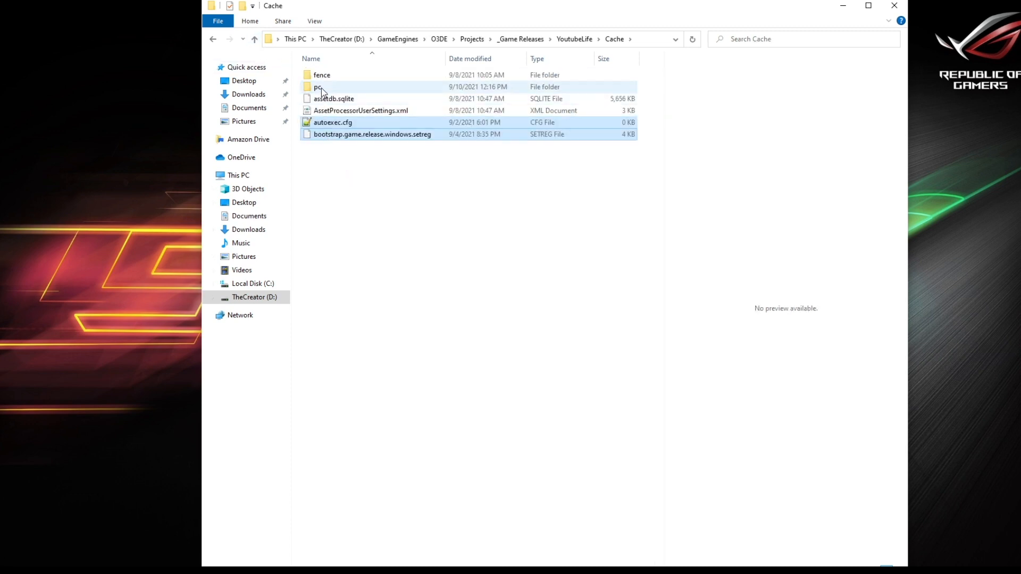
Step: Select all of pc's contents and add them to a new 7-Zip archive named Engine
double_click(318, 87)
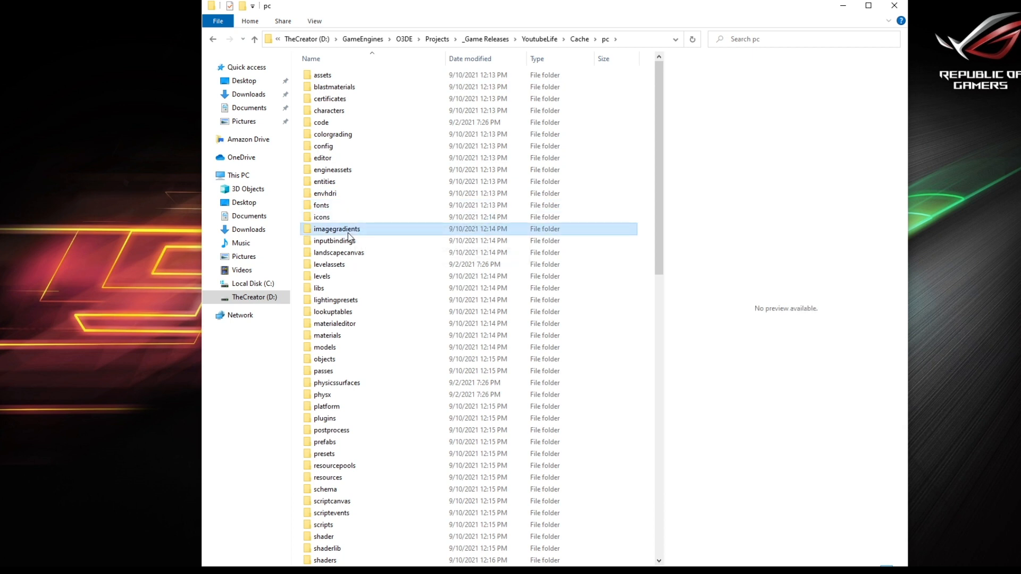
key(ctrl+a)
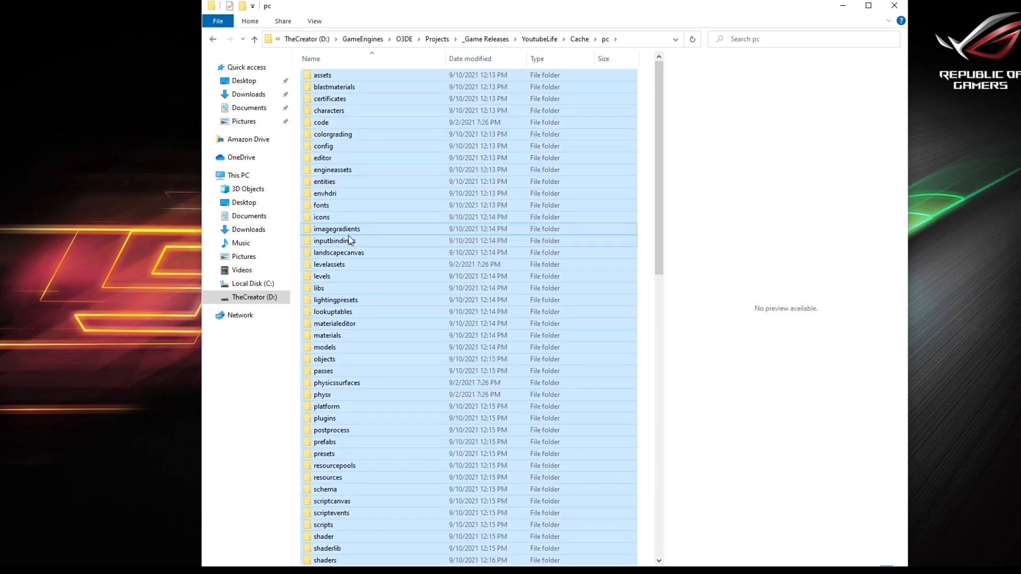
right_click(336, 228)
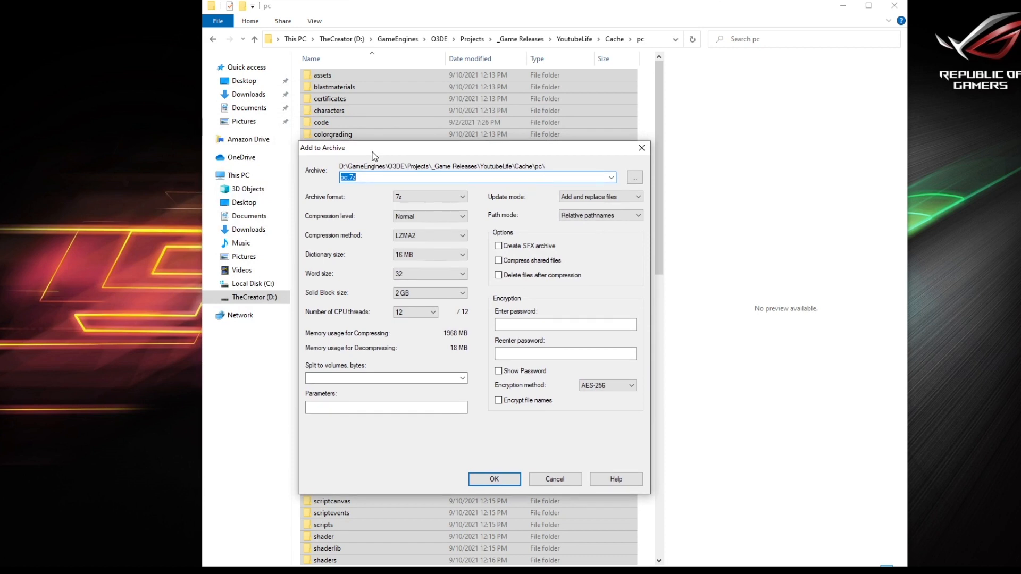
text(Engine)
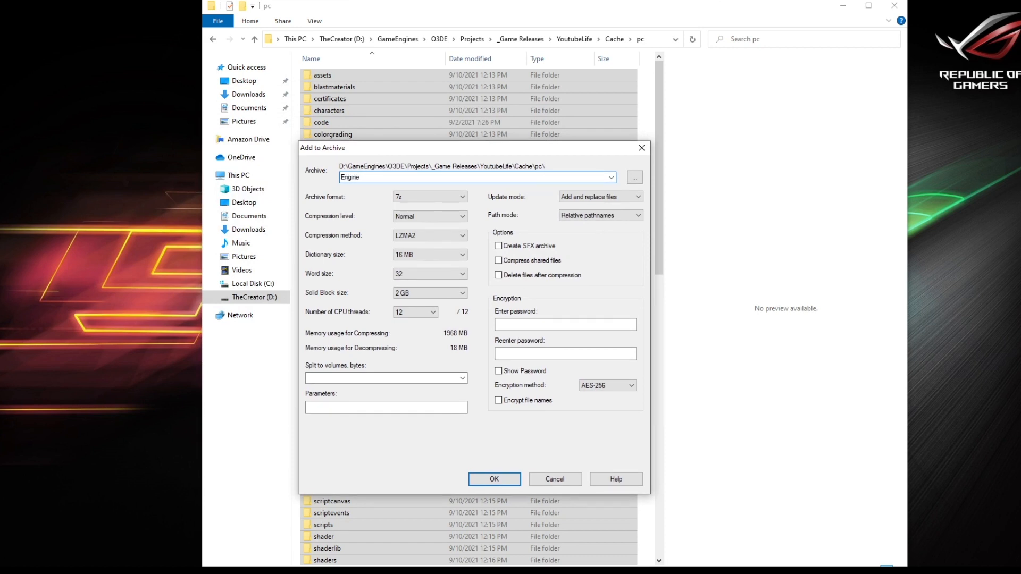
click(493, 479)
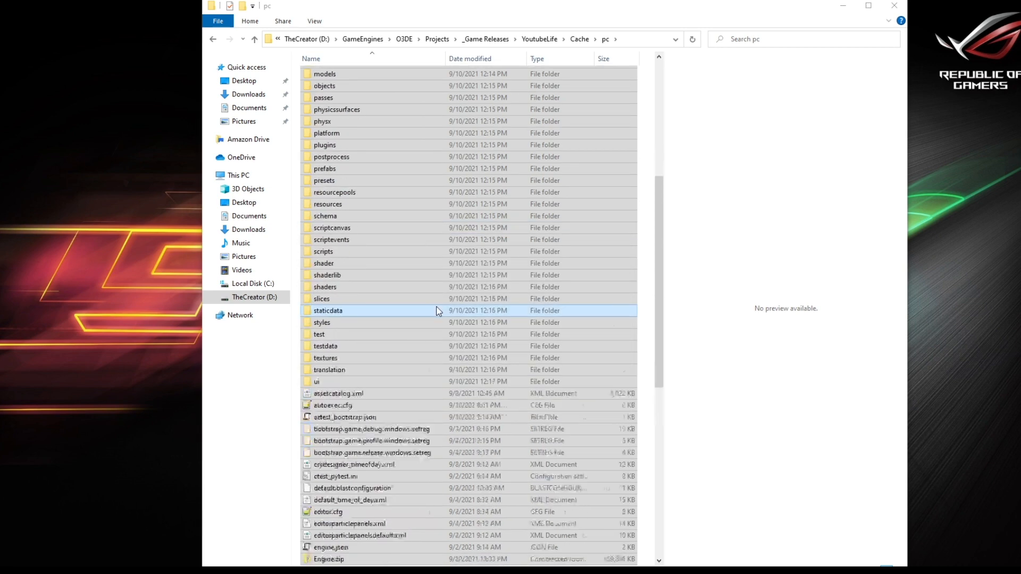
Step: Move Engine.zip up into Cache and rename it Engine.pak, accepting the extension change
scroll(down, 3)
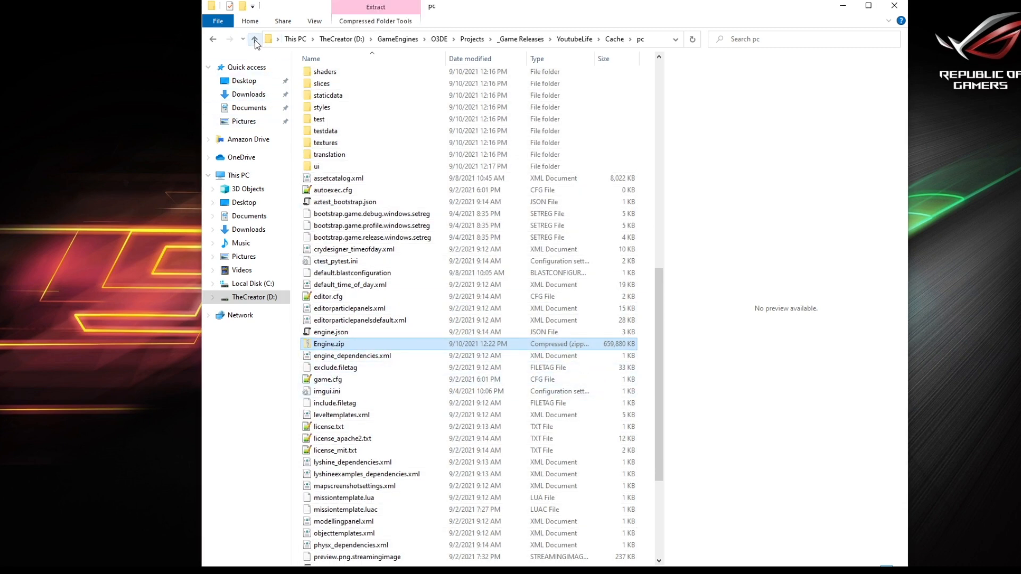
click(259, 40)
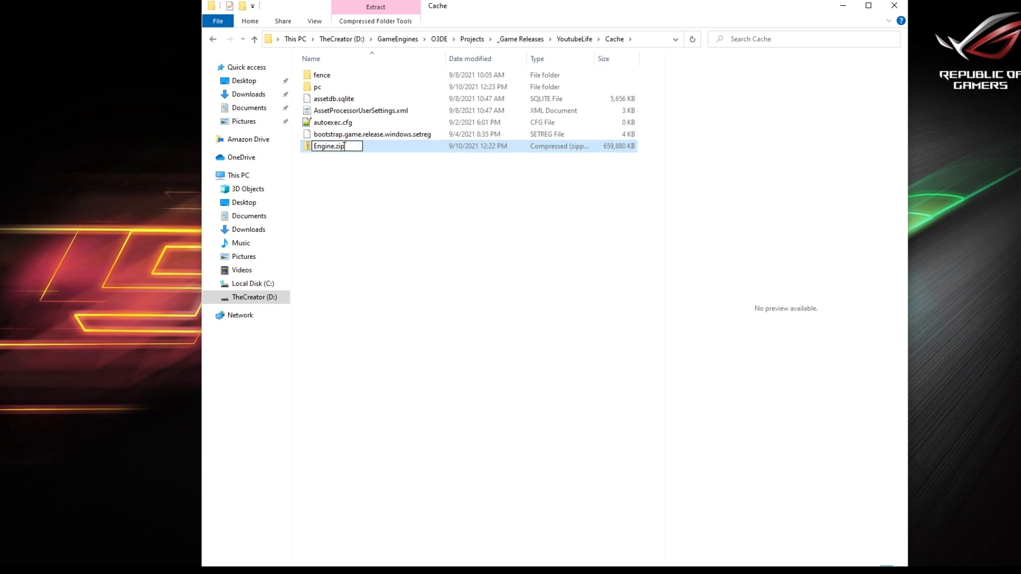
key(Backspace)
text(ak)
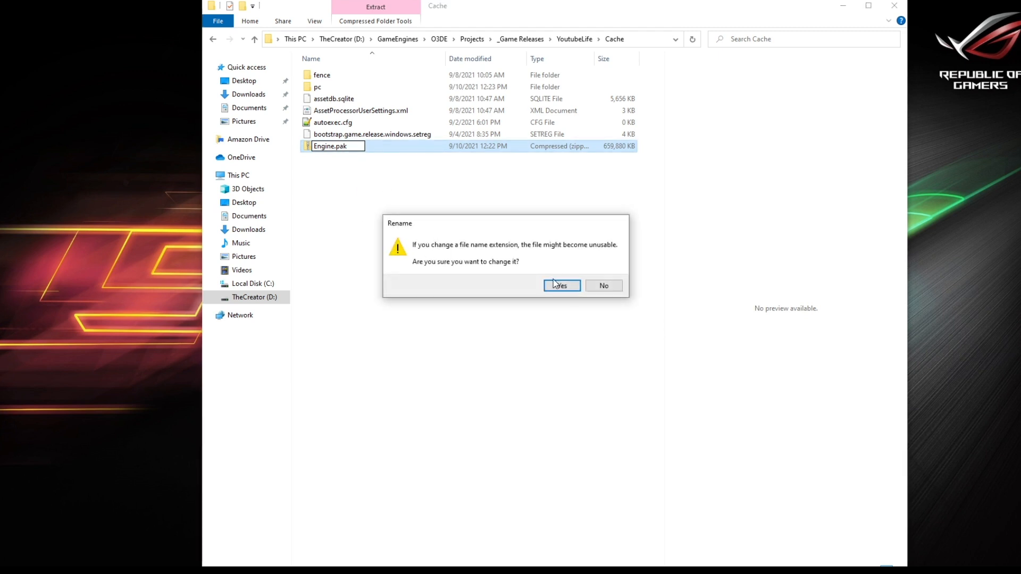
click(561, 285)
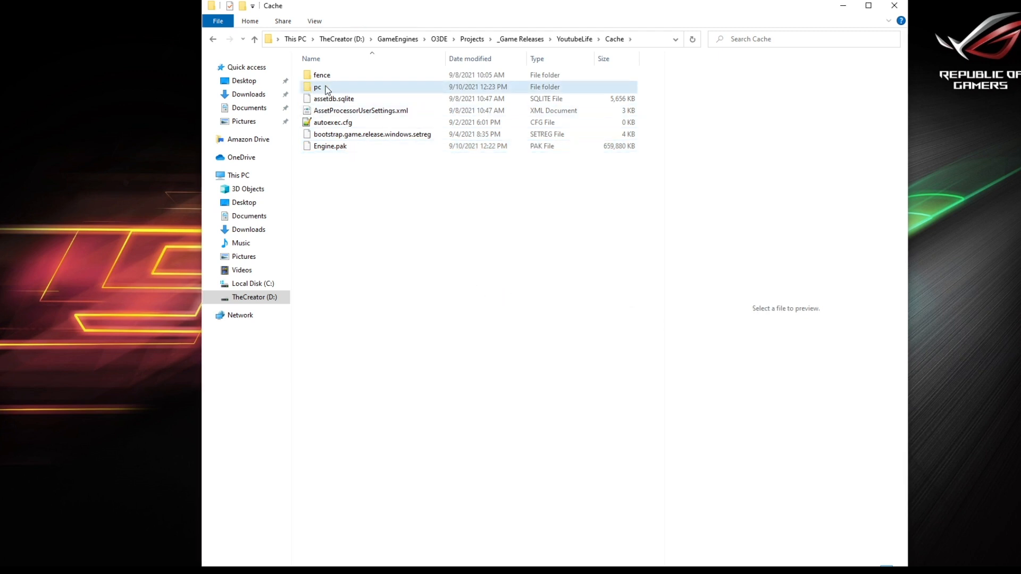
Step: Clear pc and move autoexec.cfg, the release setreg and Engine.pak back into it
double_click(319, 87)
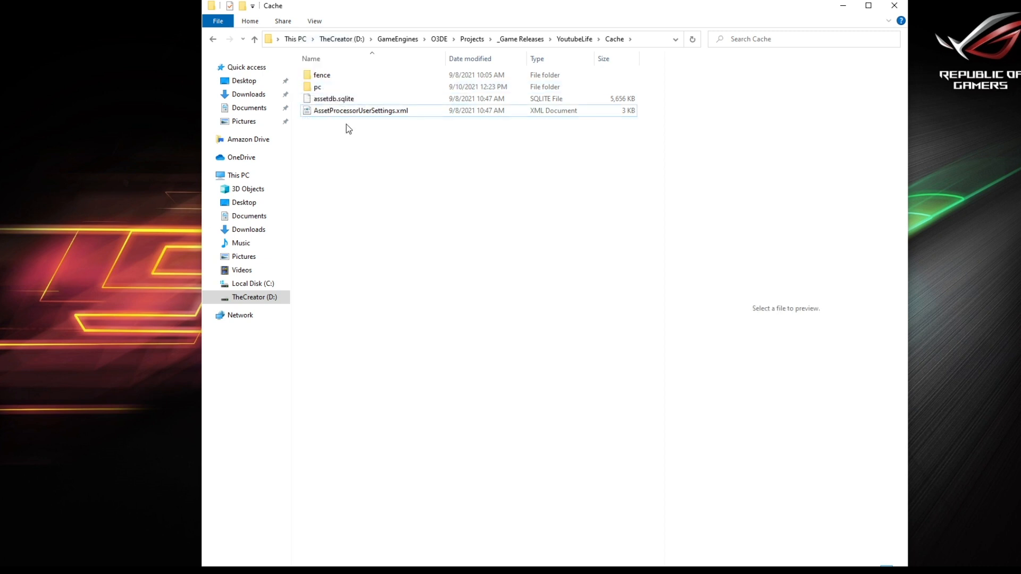
double_click(315, 87)
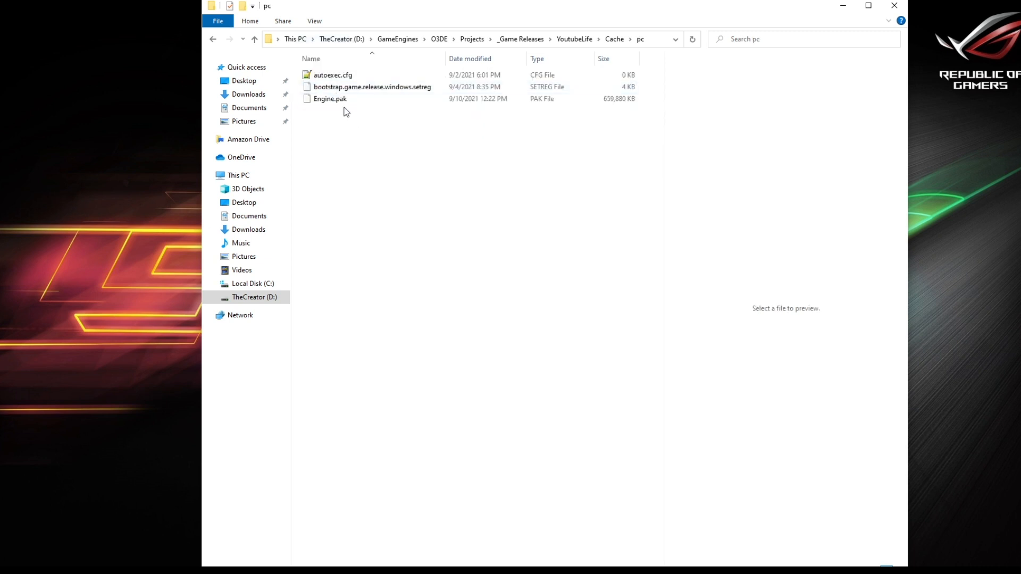
Step: Use Open with… on autoexec.cfg to view its contents in another program
right_click(330, 74)
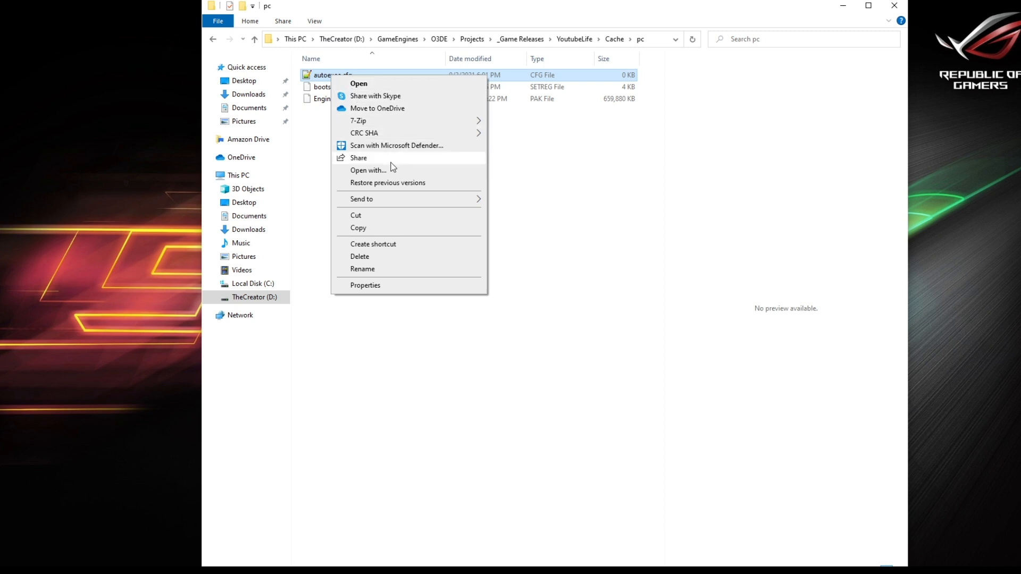
click(368, 170)
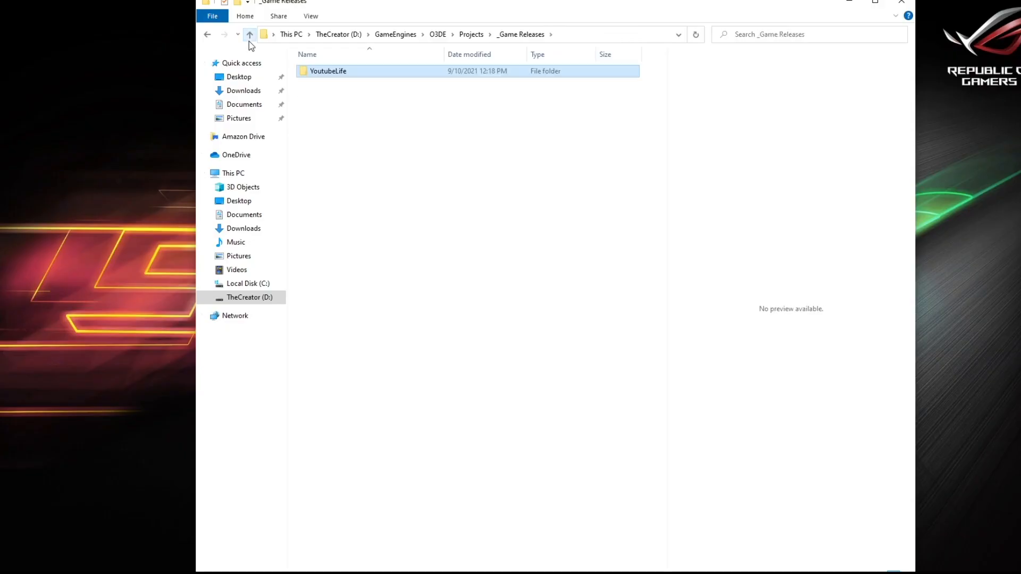
mouse_move(328, 79)
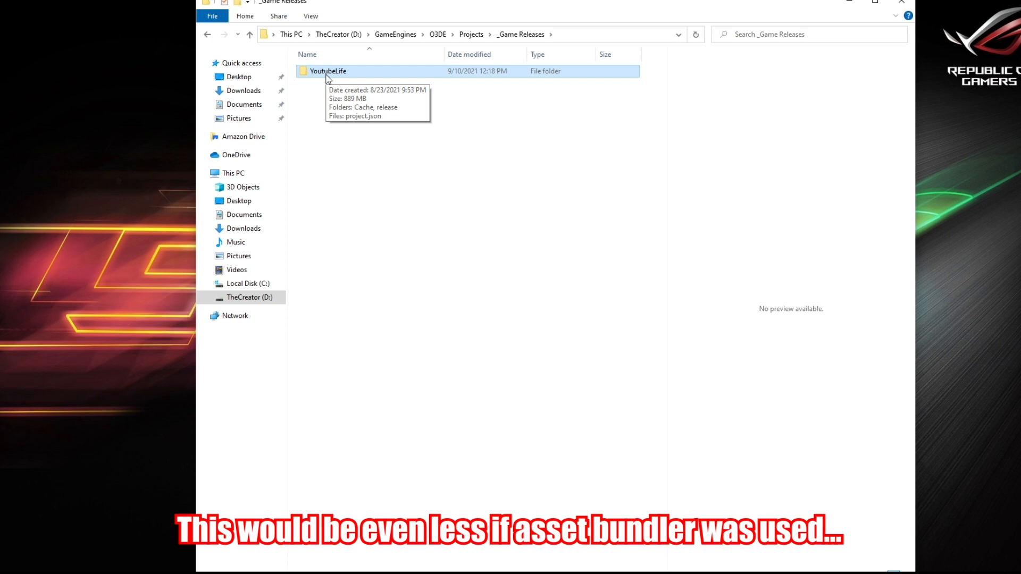
Step: Go into YoutubeLife\release and select YoutubeLife.GameLauncher.exe
double_click(330, 70)
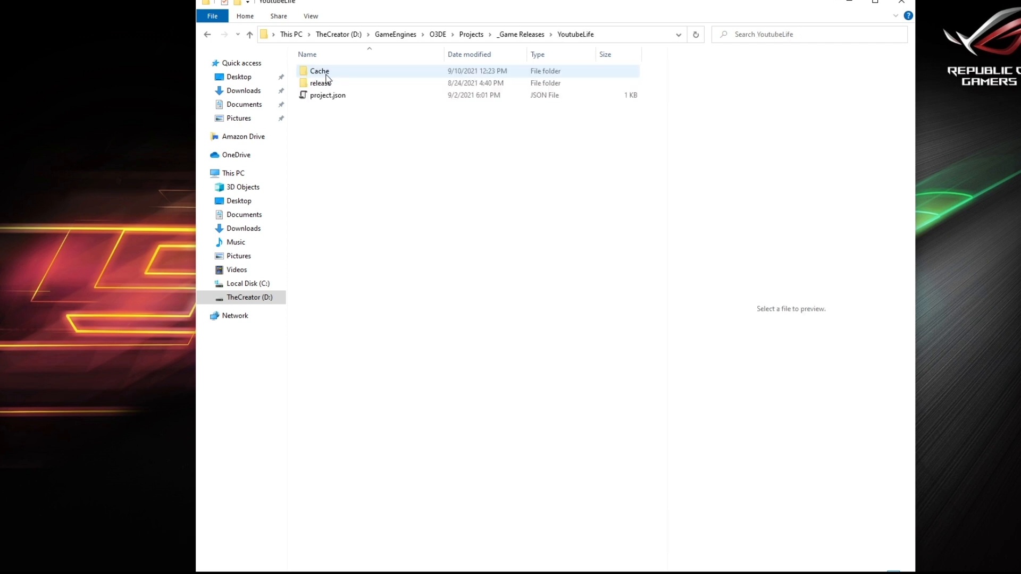
double_click(320, 83)
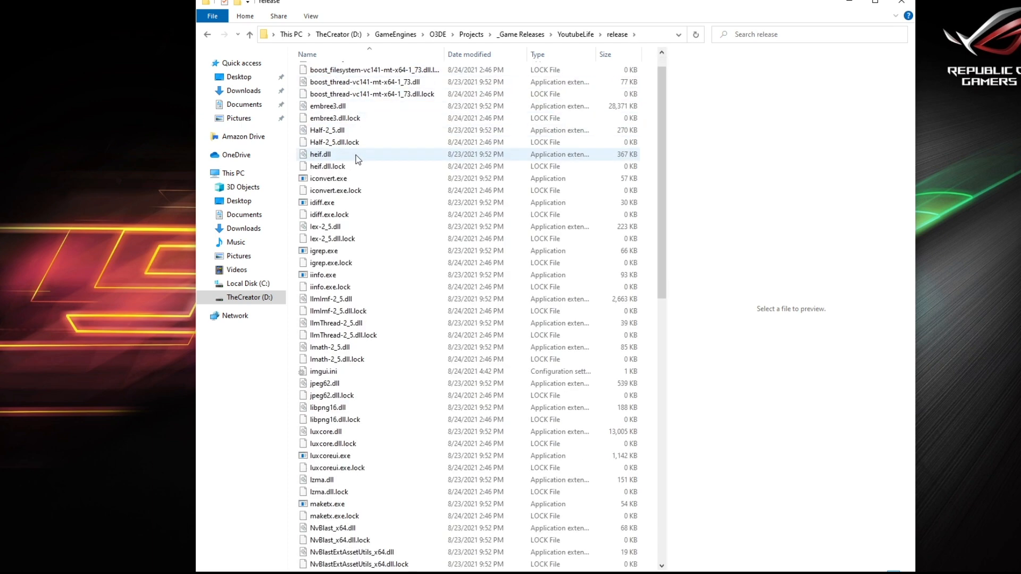
scroll(down, 3)
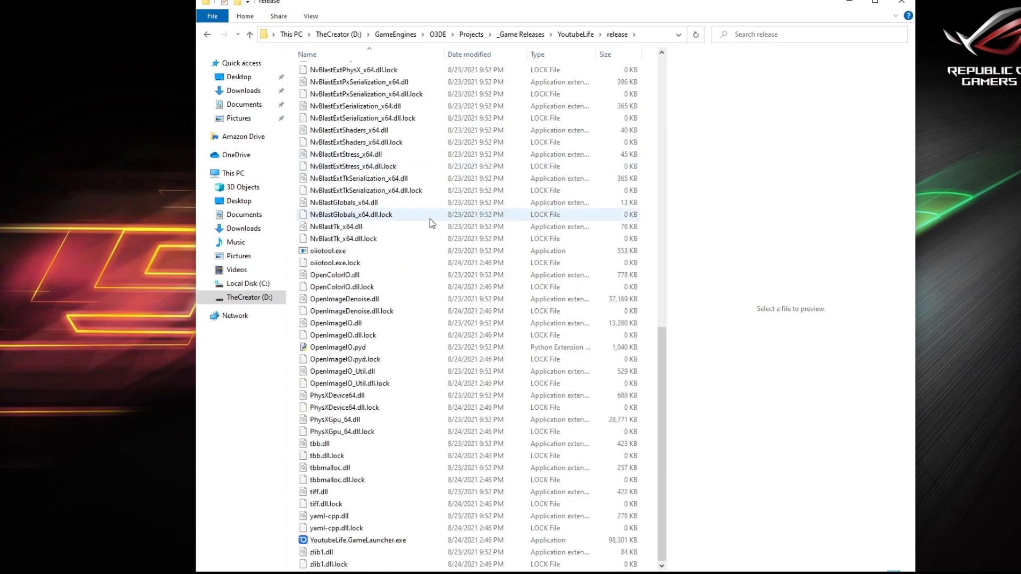
click(351, 540)
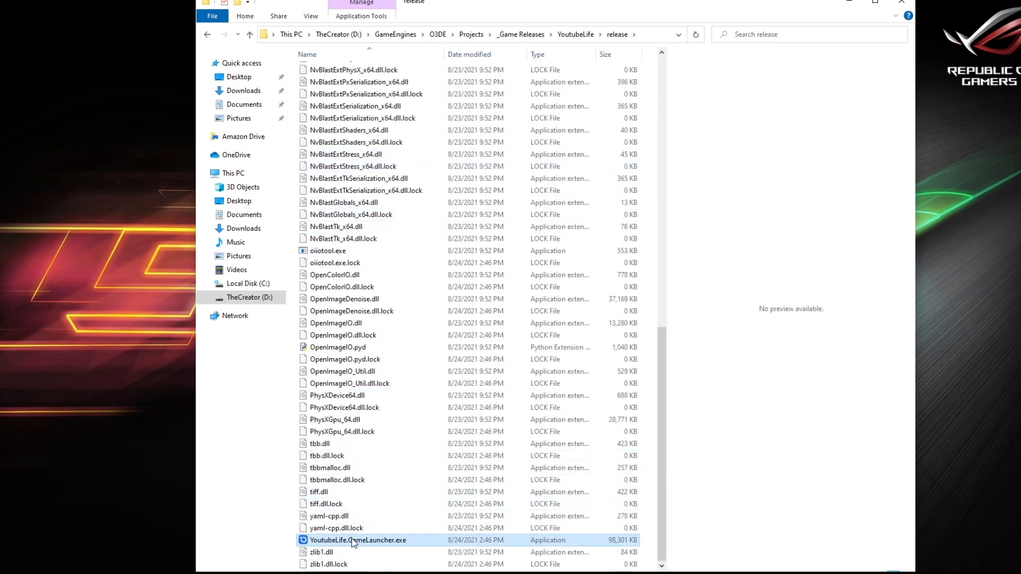